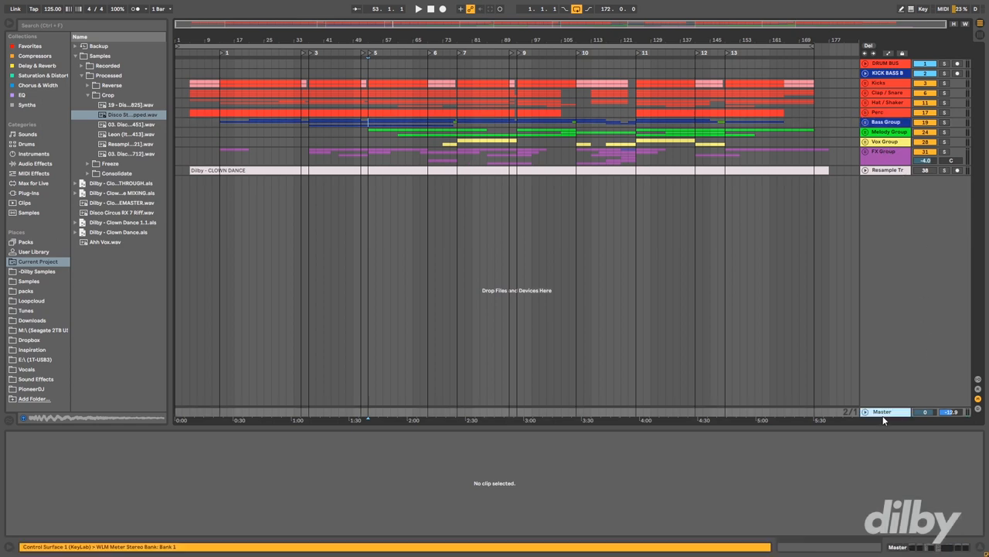
Step: Show the Master bus's device chain, then close its Virtual Mix Rack console window
left_click(881, 411)
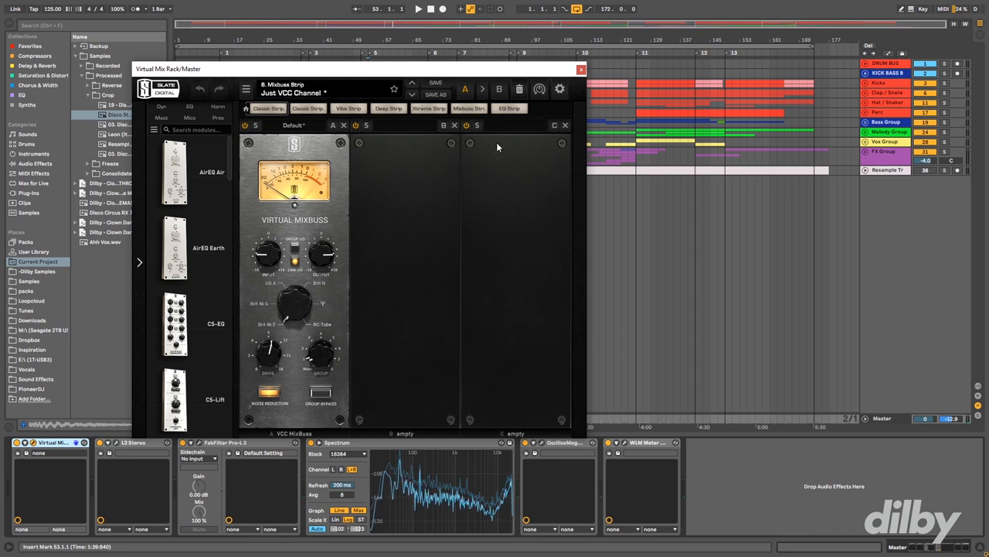
left_click(581, 68)
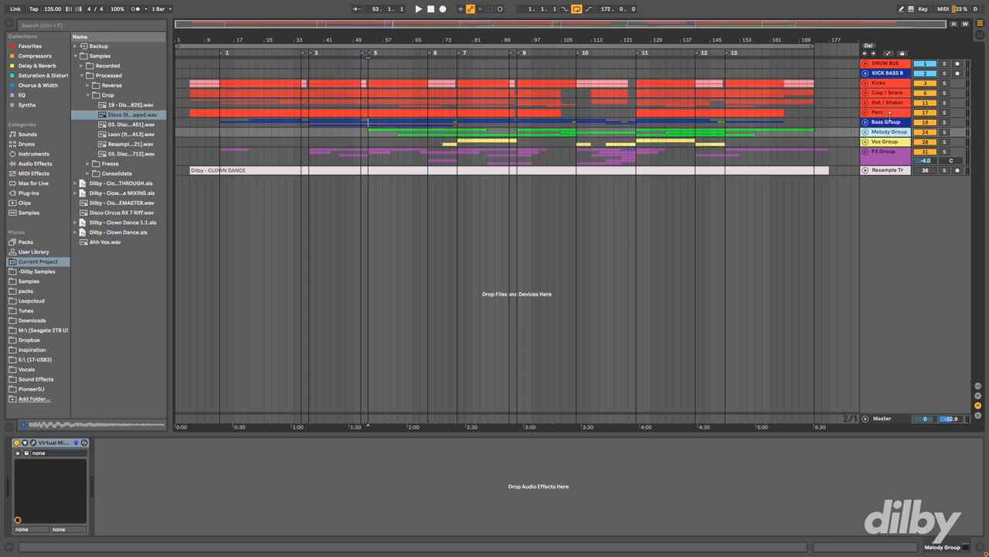
Step: Switch from the DRUM BUS to the KICK BASS BUS device chain to reach its Virtual Mix Rack
left_click(884, 64)
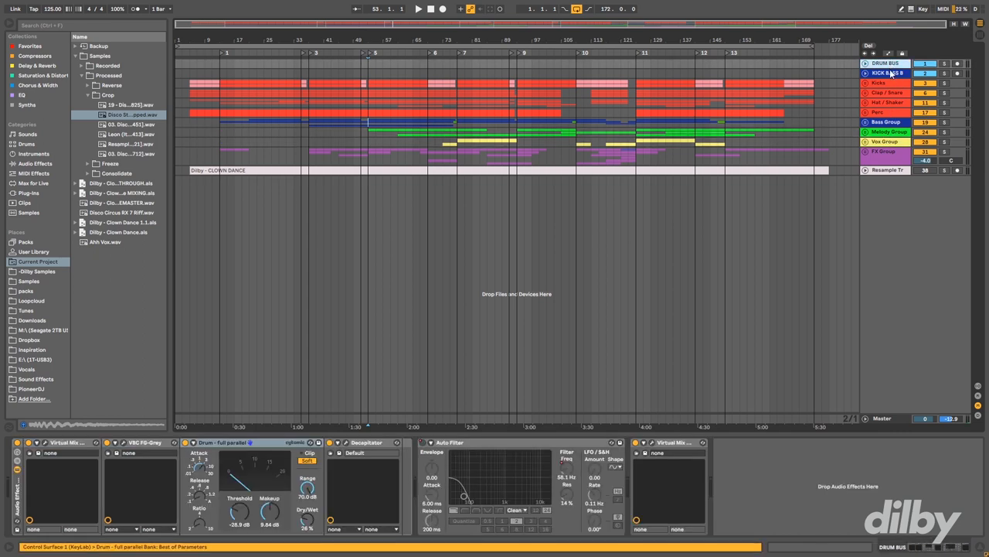
left_click(887, 74)
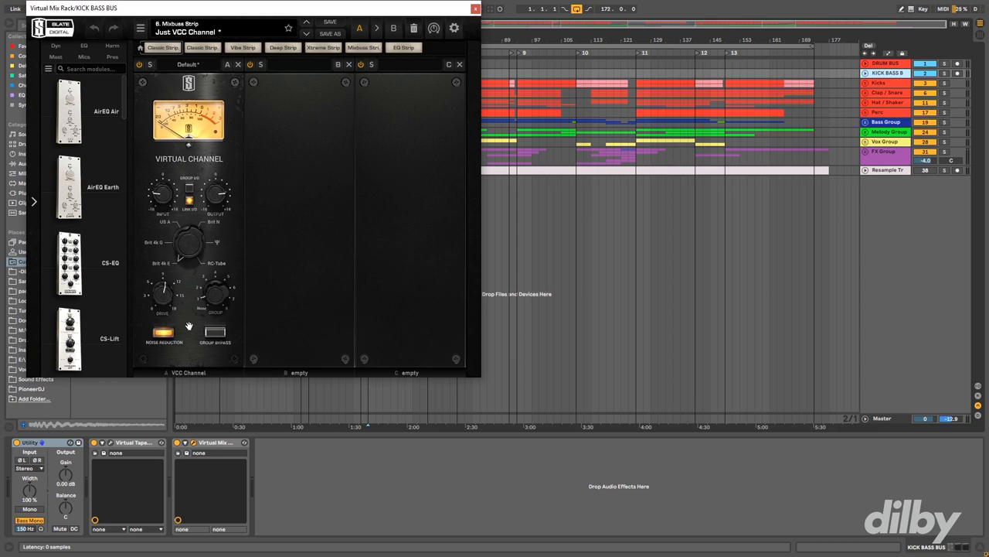
mouse_move(213, 372)
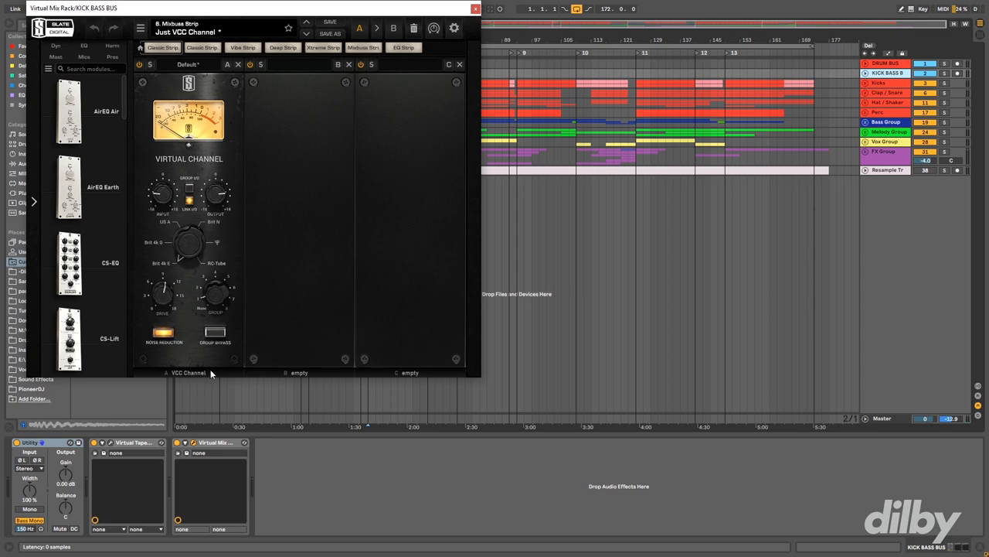
mouse_move(163, 303)
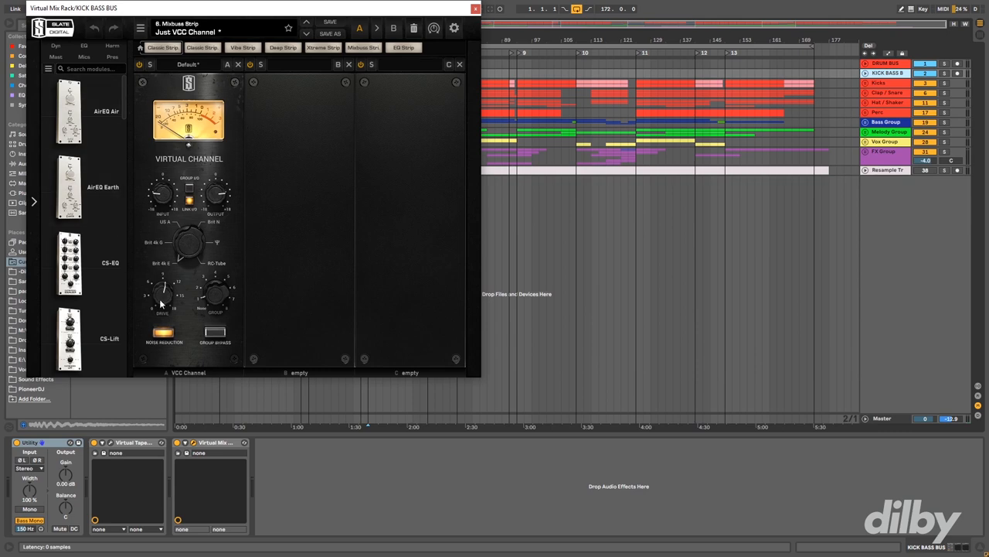
mouse_move(210, 308)
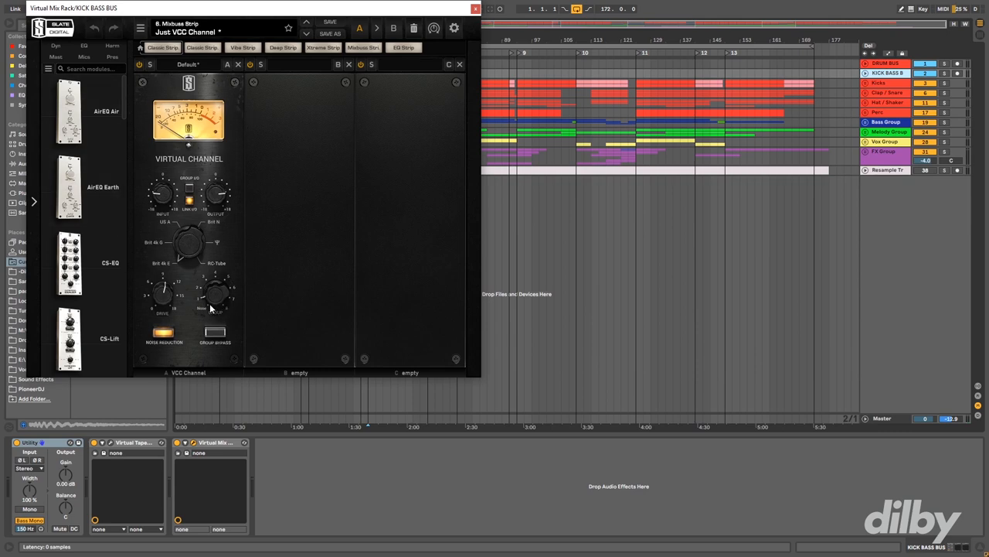
mouse_move(204, 301)
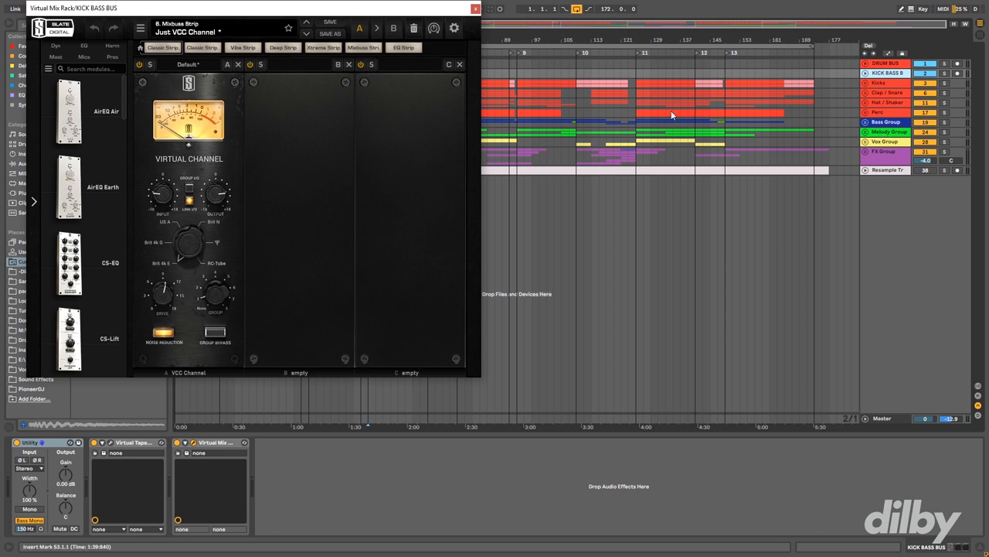
mouse_move(887, 423)
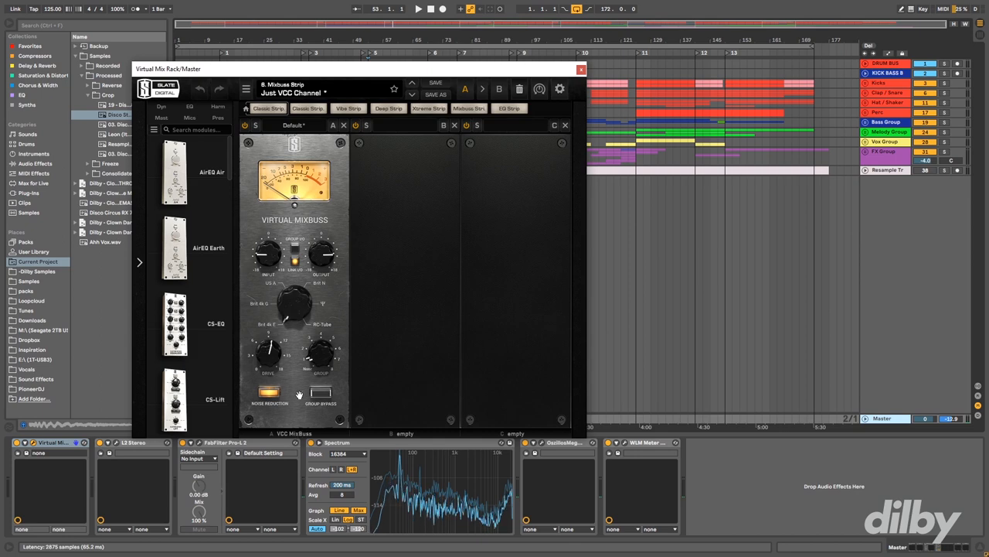
mouse_move(337, 272)
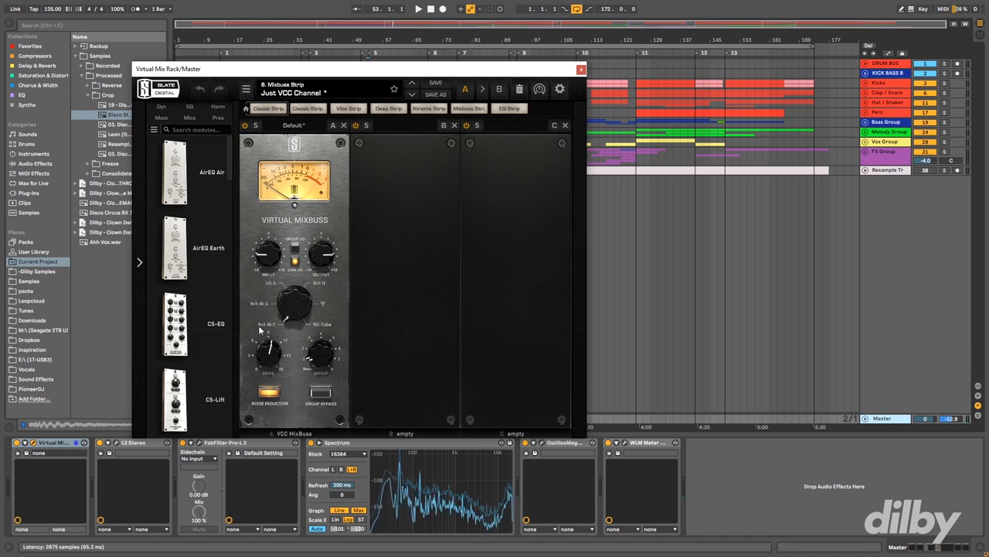
mouse_move(287, 320)
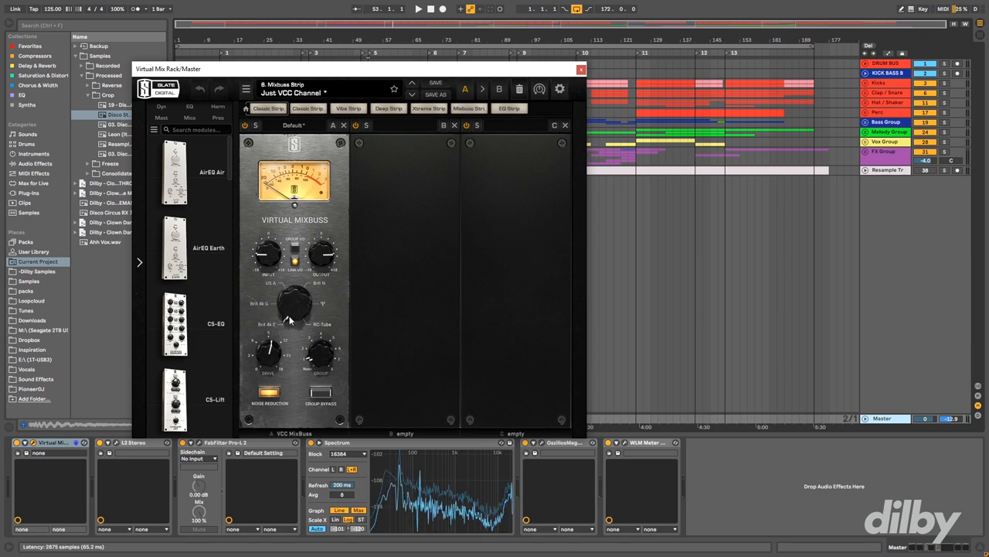
mouse_move(300, 302)
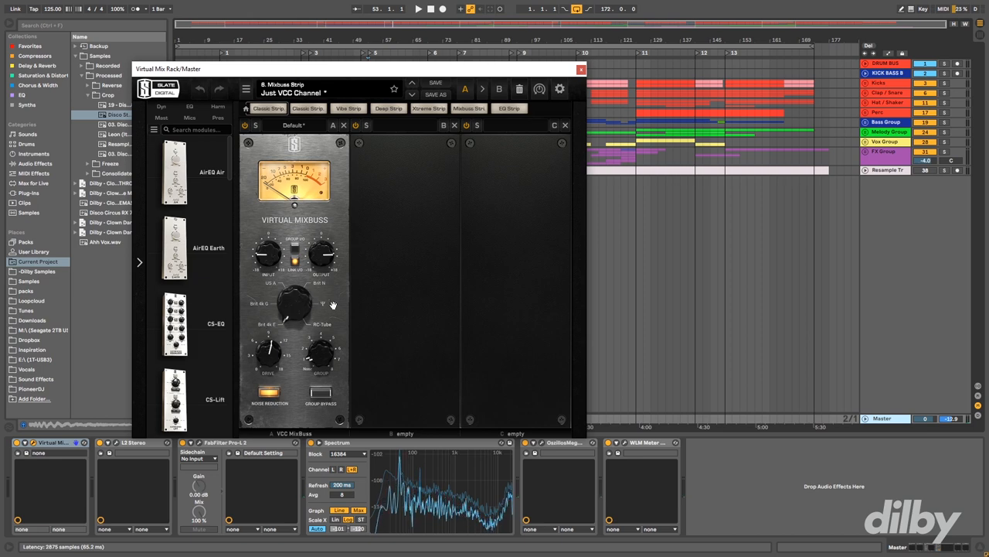
mouse_move(285, 313)
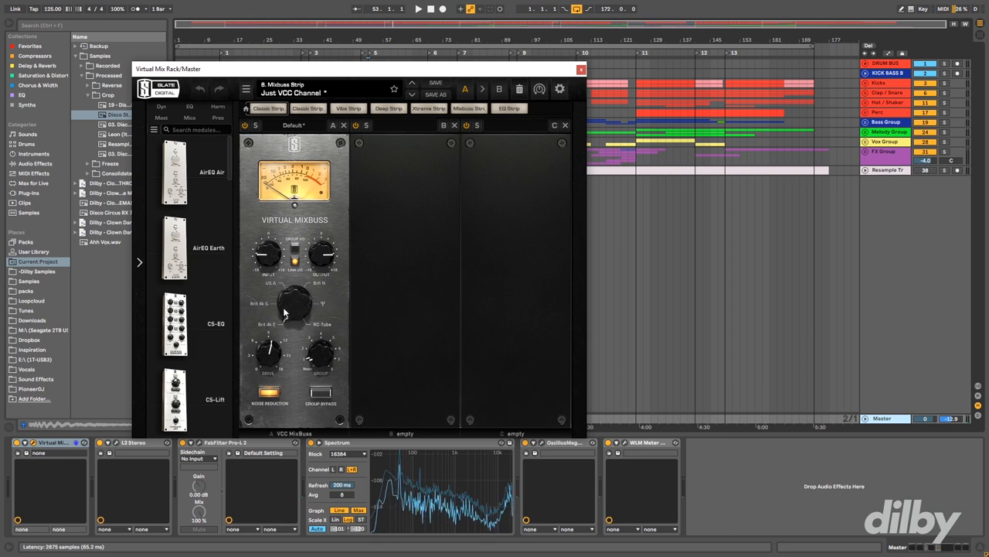